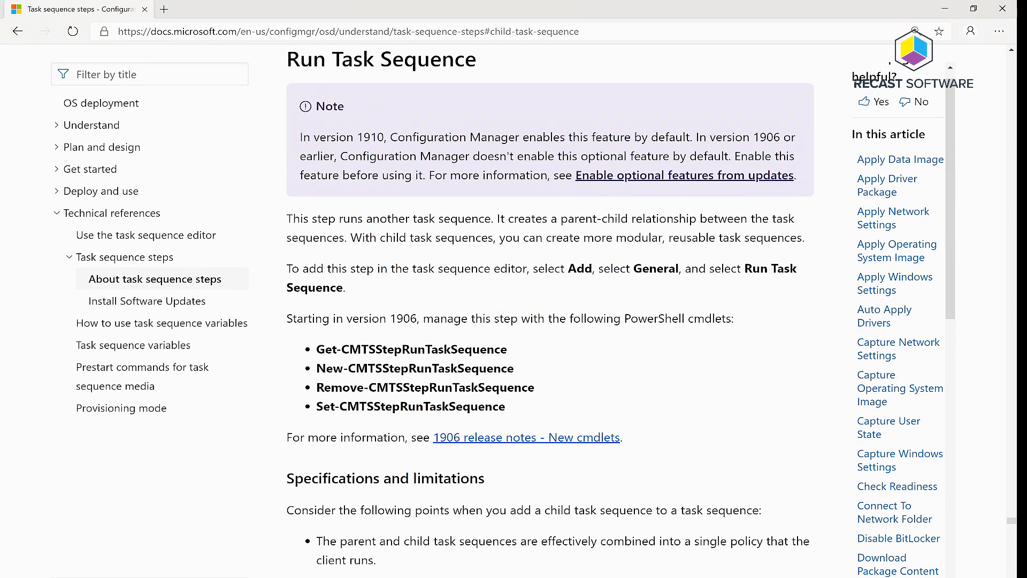
pyautogui.moveTo(845, 246)
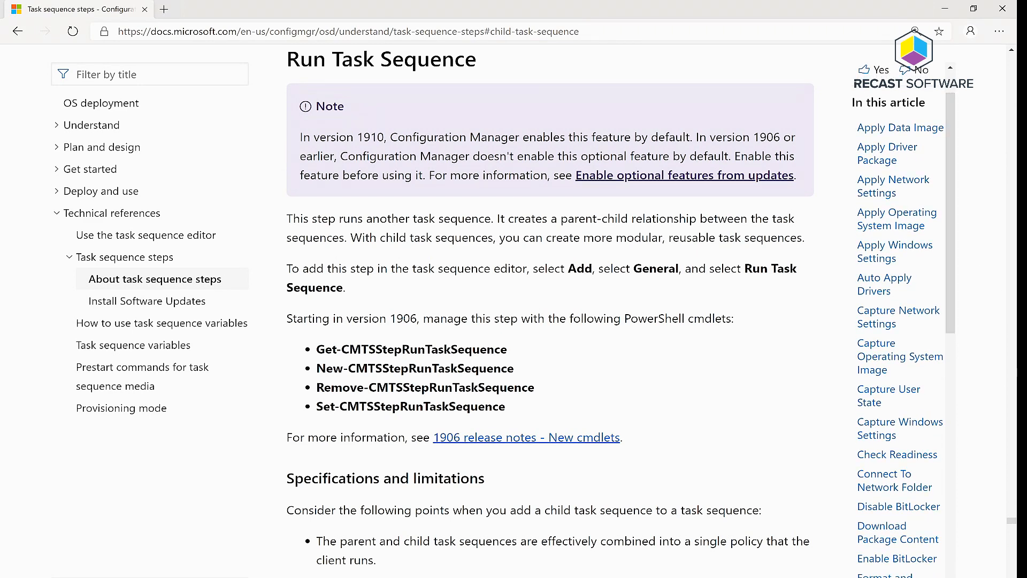
# Scroll the Run Task Sequence doc to the child task sequence limitations (shared variables, smsts.log, boot image)
pyautogui.scroll(-3)
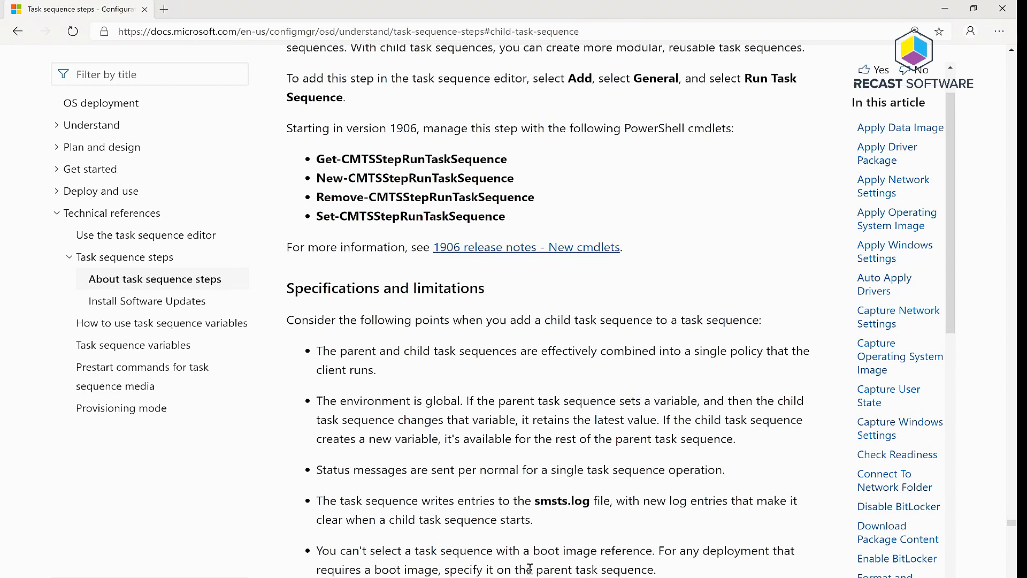
pyautogui.moveTo(635, 523)
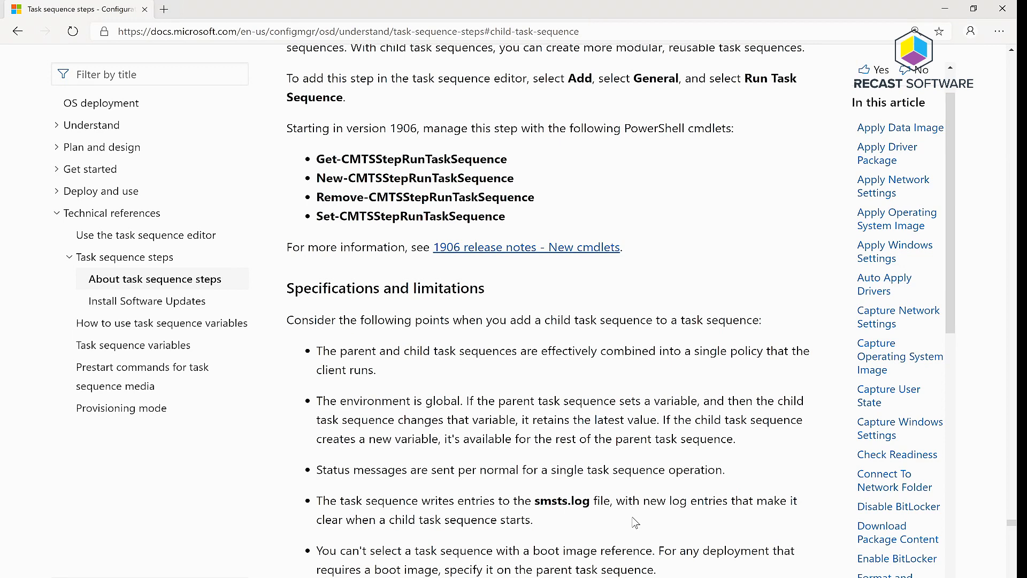
pyautogui.moveTo(438, 306)
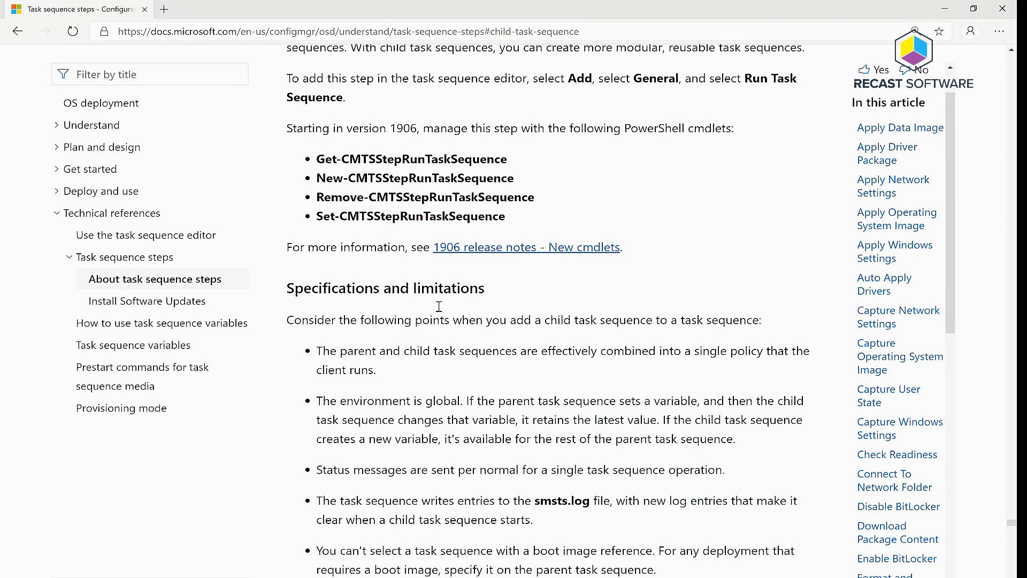
pyautogui.moveTo(791, 475)
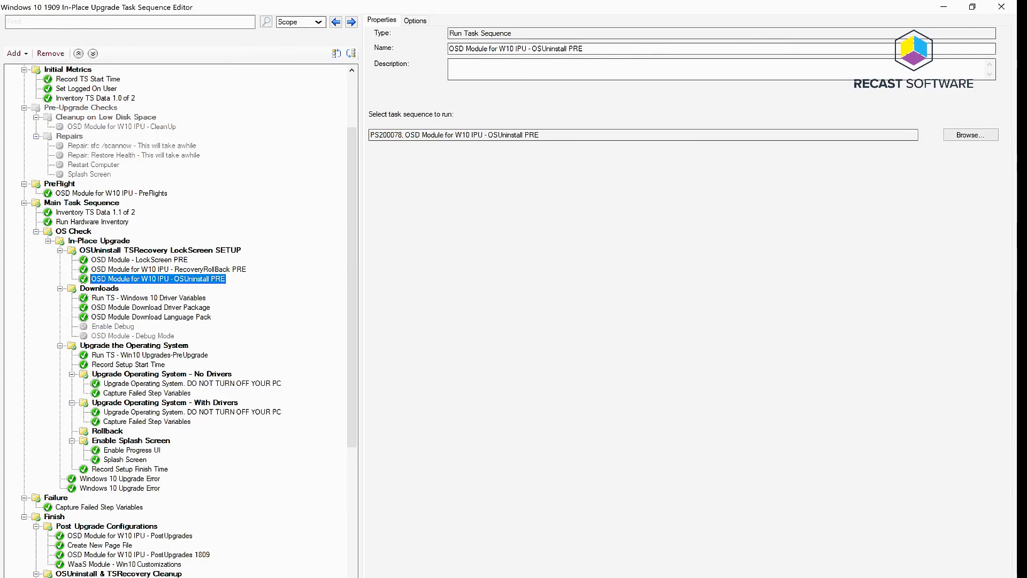
# View the Set Deployment Screen step's SplashTheme=Upgrade variable, then return to the WaaS-1809 list of 25 task sequences
pyautogui.scroll(3)
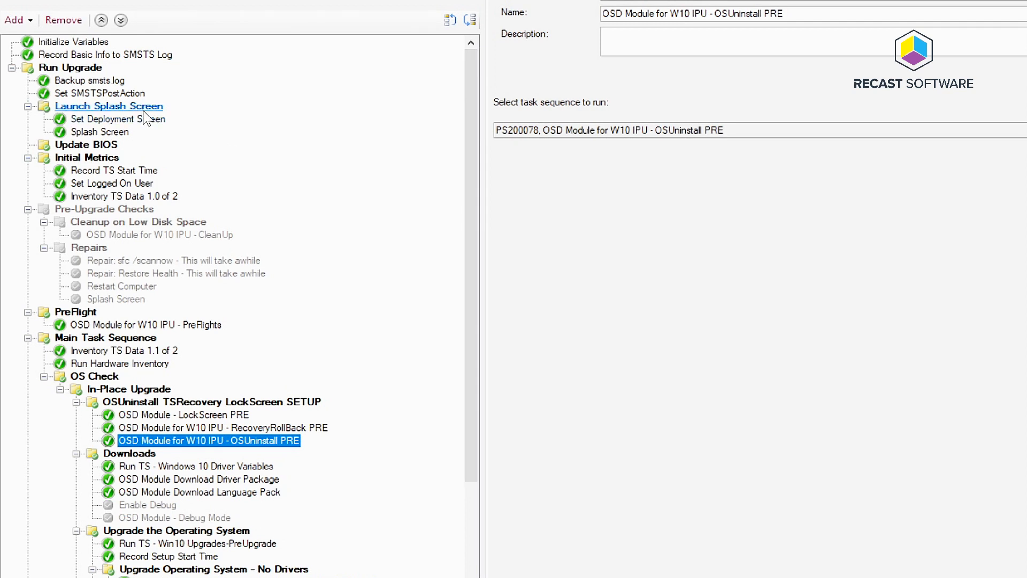
pyautogui.click(119, 119)
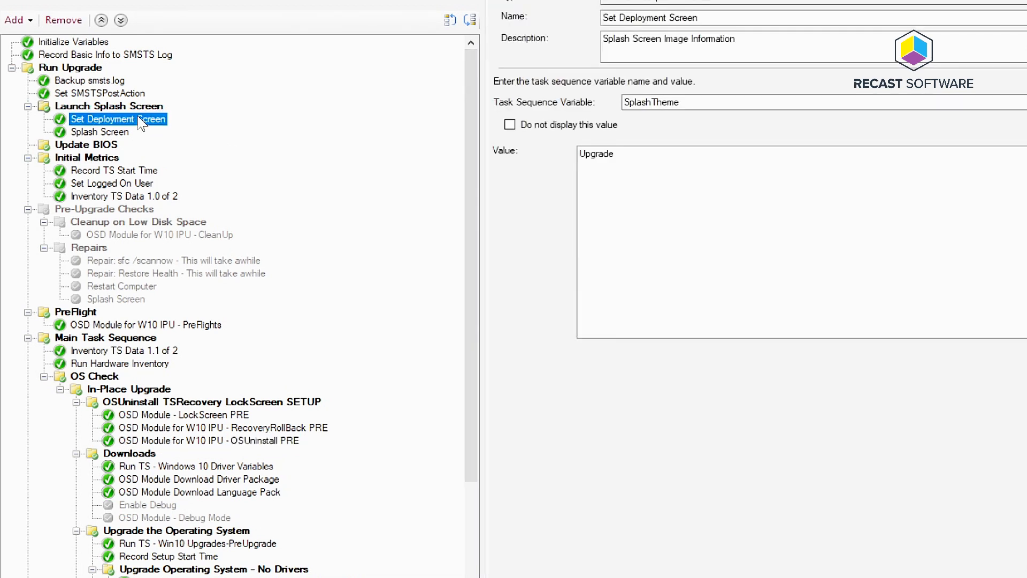
pyautogui.click(629, 154)
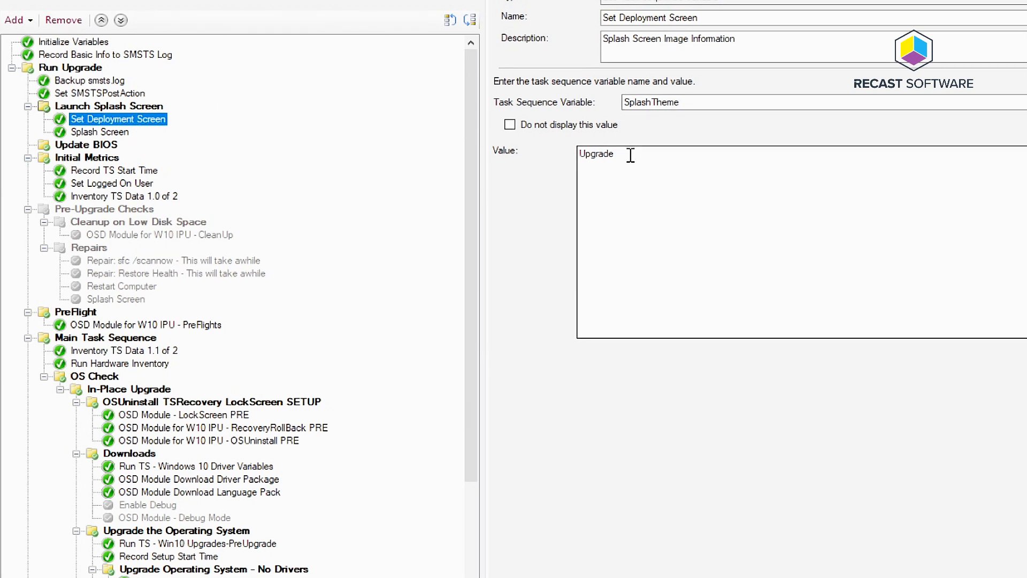
pyautogui.click(100, 131)
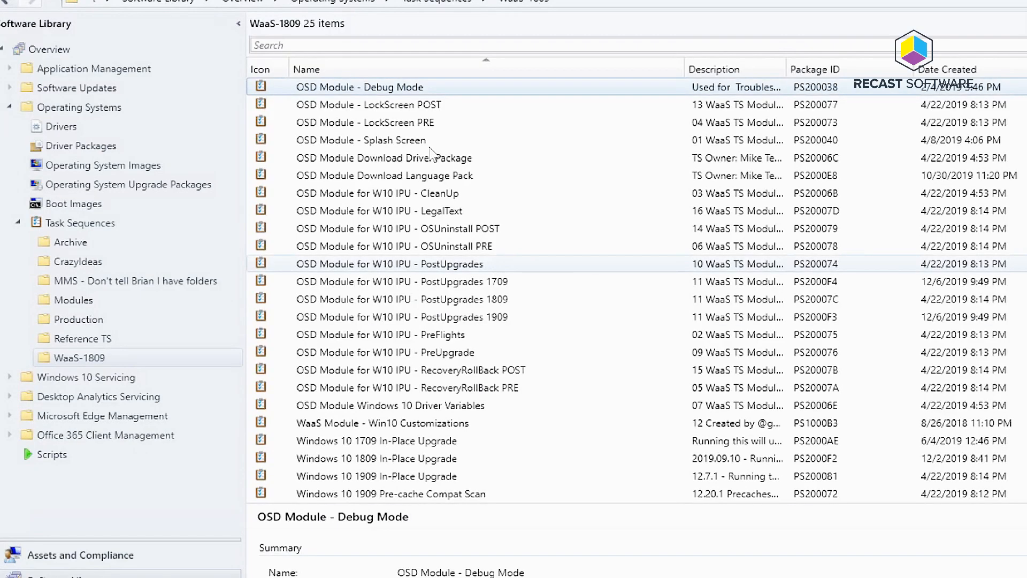
# Edit OSD Module - Splash Screen and view the condition gating its pre-setup group
pyautogui.rightClick(360, 139)
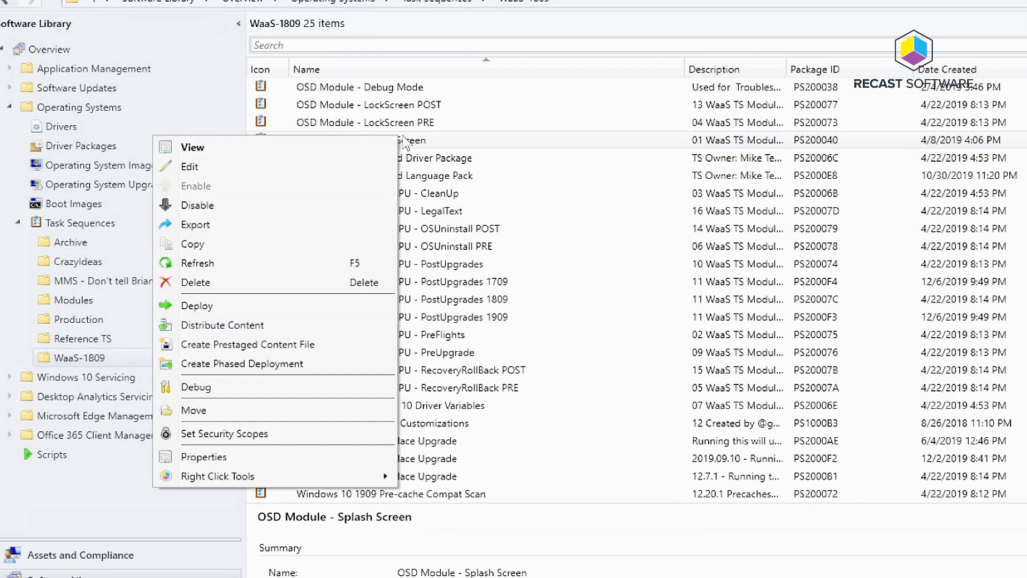
pyautogui.click(189, 166)
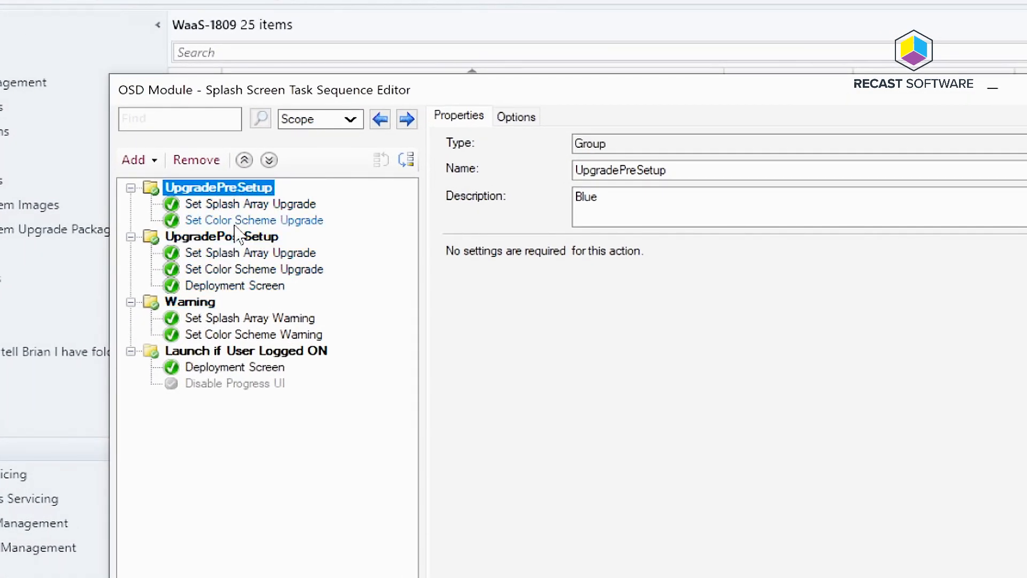
pyautogui.click(516, 115)
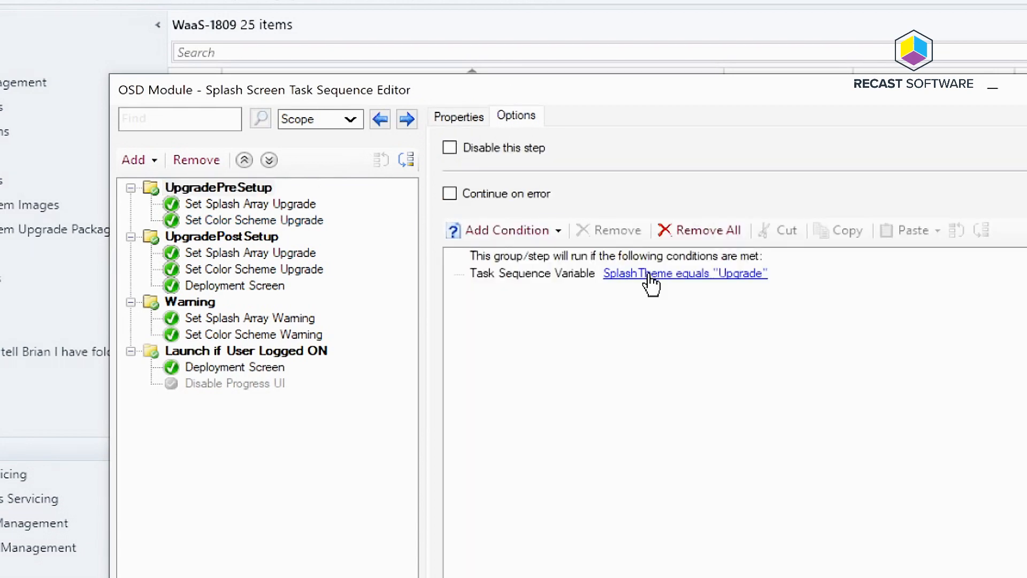
pyautogui.moveTo(336, 226)
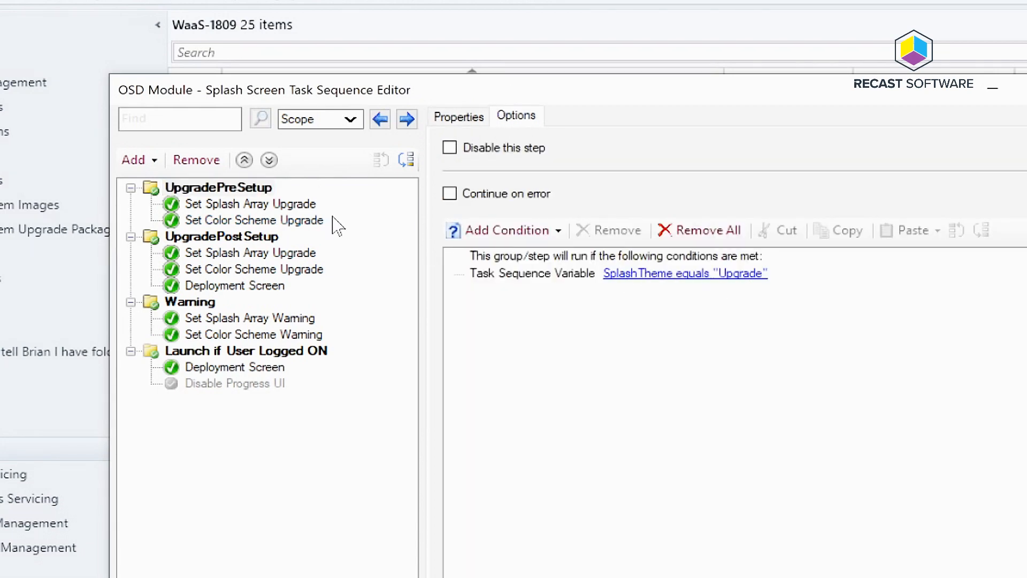
# Review the Set Splash Array Upgrade, Set Color Scheme Upgrade and Deployment Screen command-line steps
pyautogui.click(251, 203)
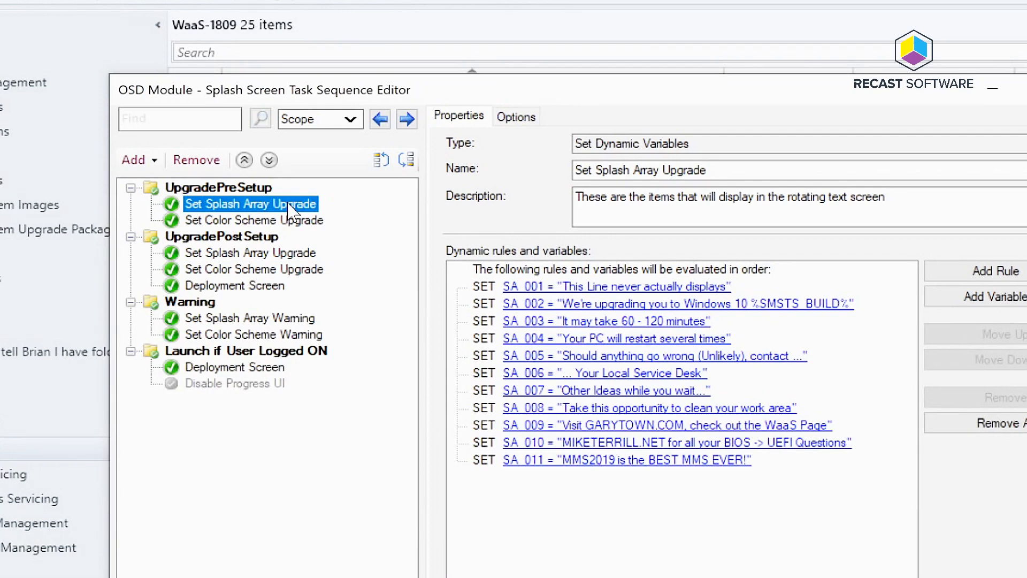
pyautogui.click(255, 219)
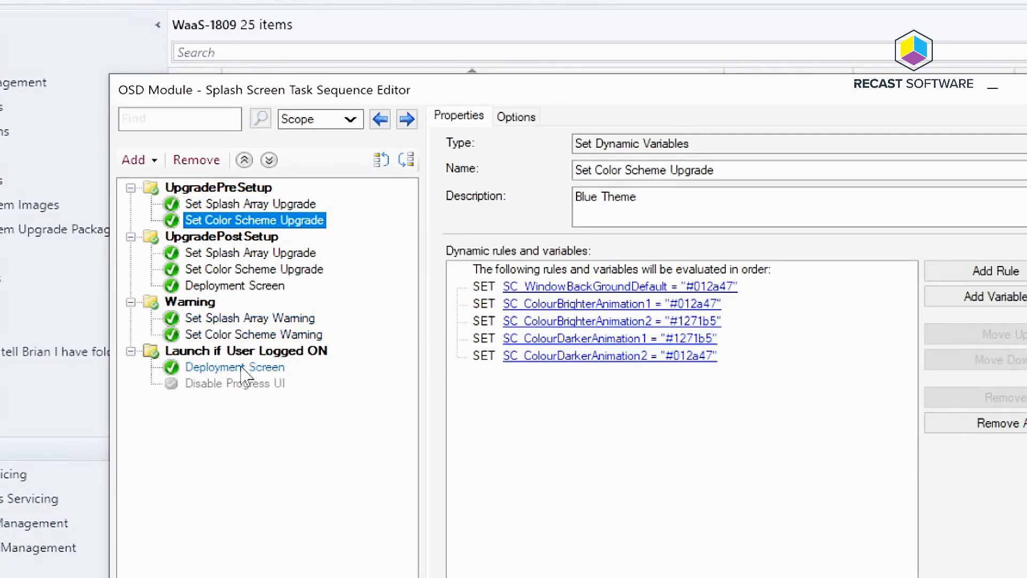
pyautogui.click(235, 367)
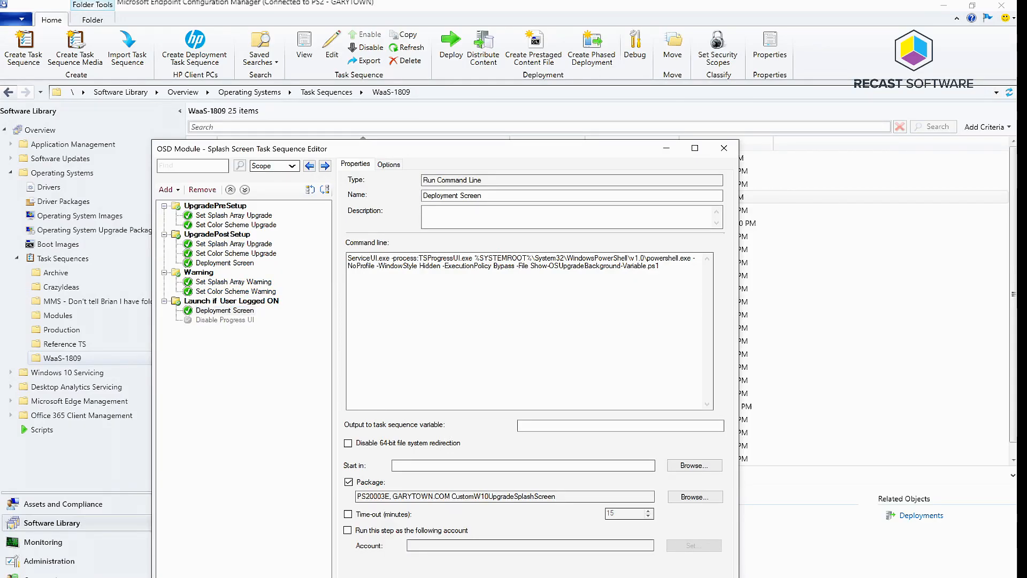
# Leave the editor and select OSD Module - Splash Screen in WaaS-1809 to show its summary with package PS200040
pyautogui.click(725, 147)
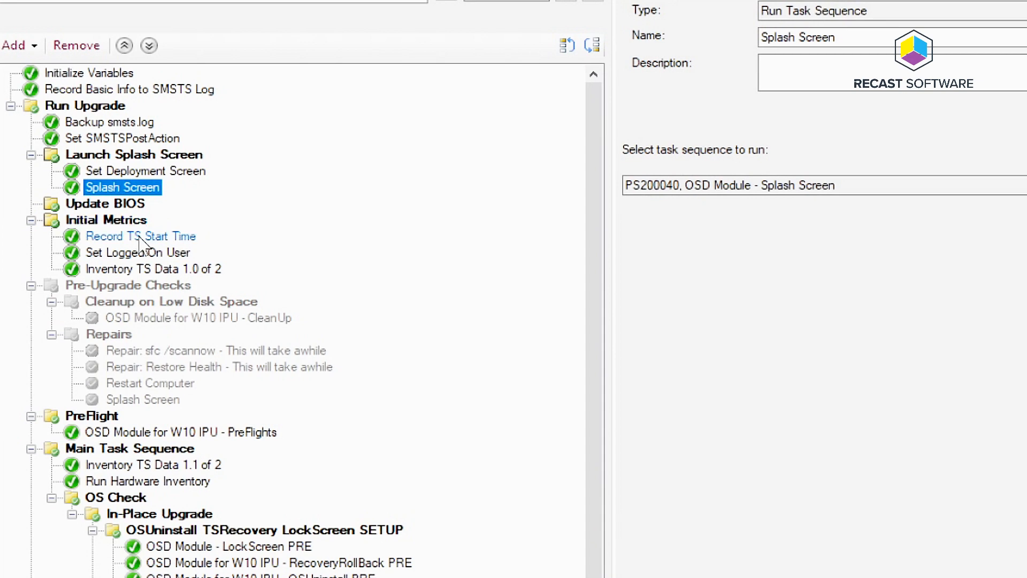
pyautogui.scroll(-3)
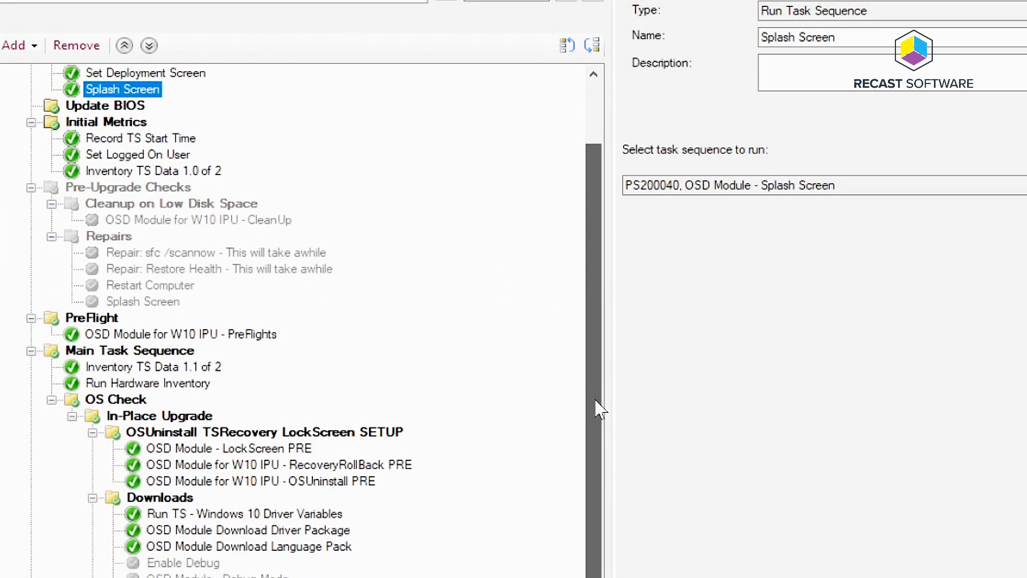
pyautogui.scroll(-3)
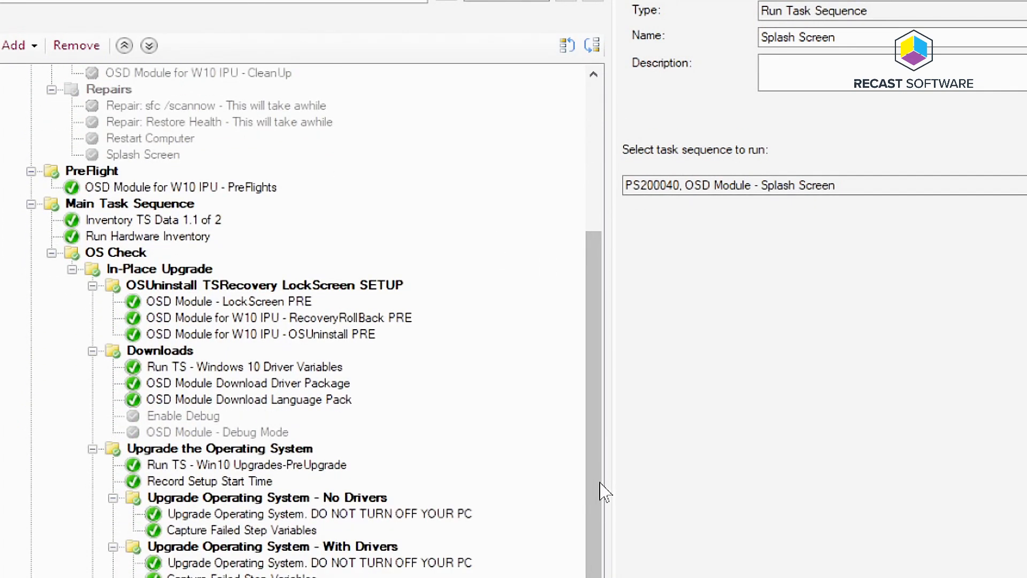
pyautogui.click(229, 302)
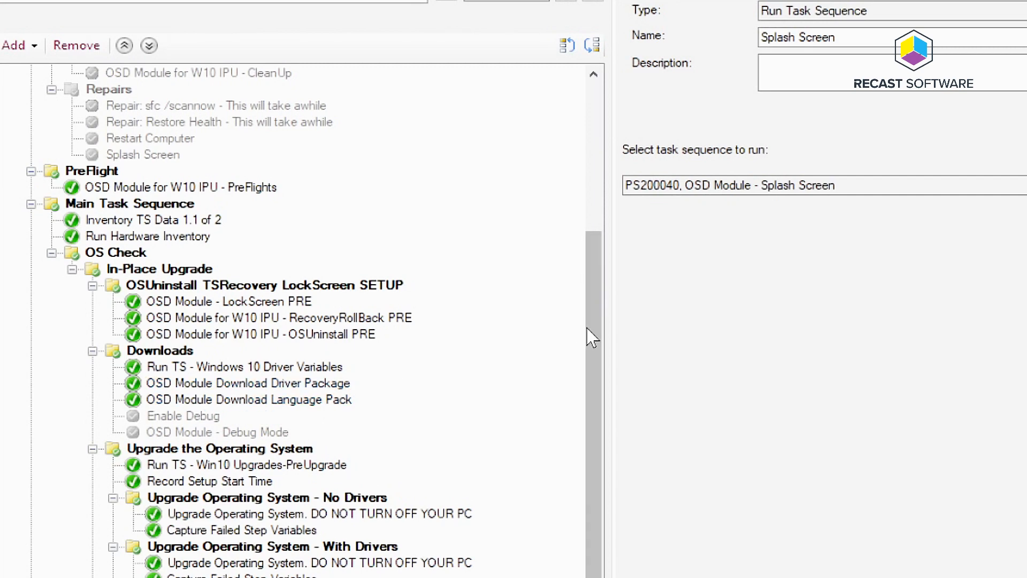
pyautogui.scroll(-3)
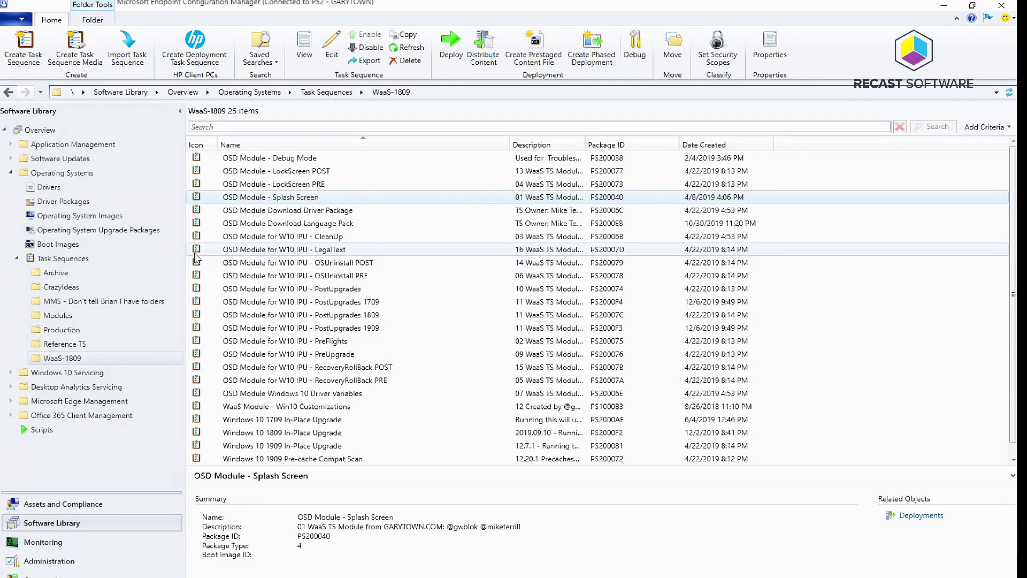
pyautogui.click(67, 258)
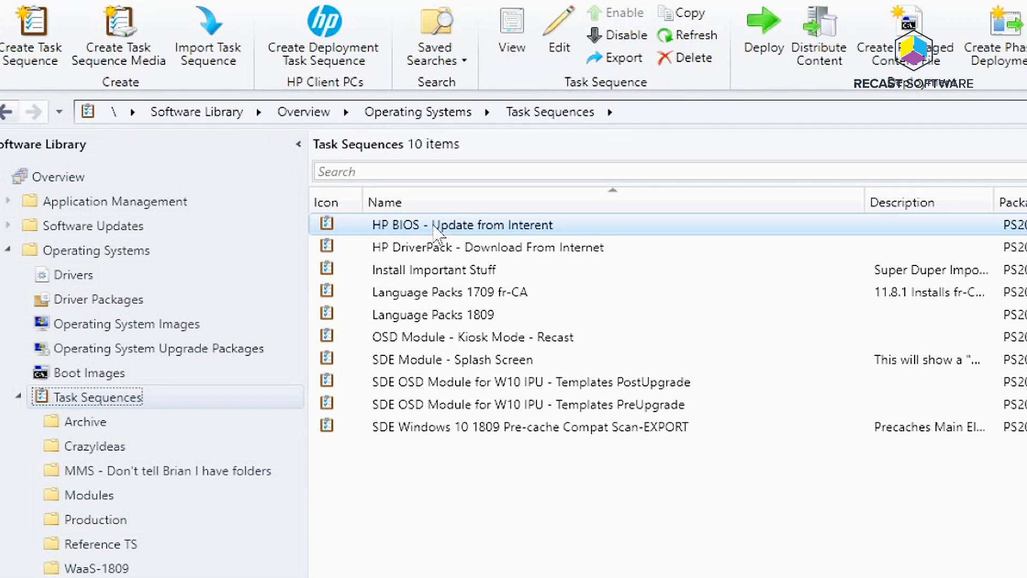
pyautogui.moveTo(465, 246)
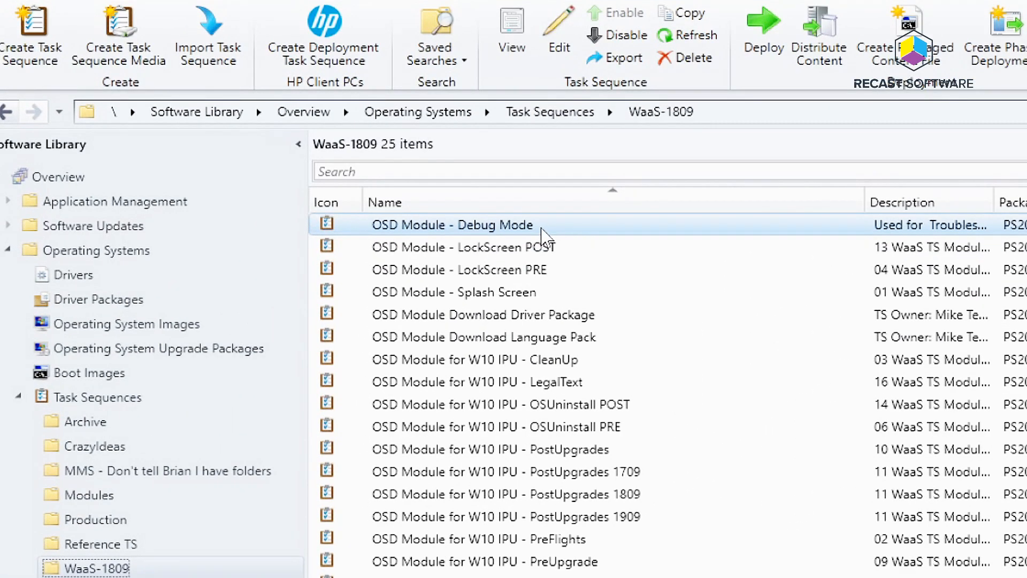
# Edit OSD Module - Debug Mode and step through its groups, including the DebugMode=Pause setting
pyautogui.rightClick(452, 224)
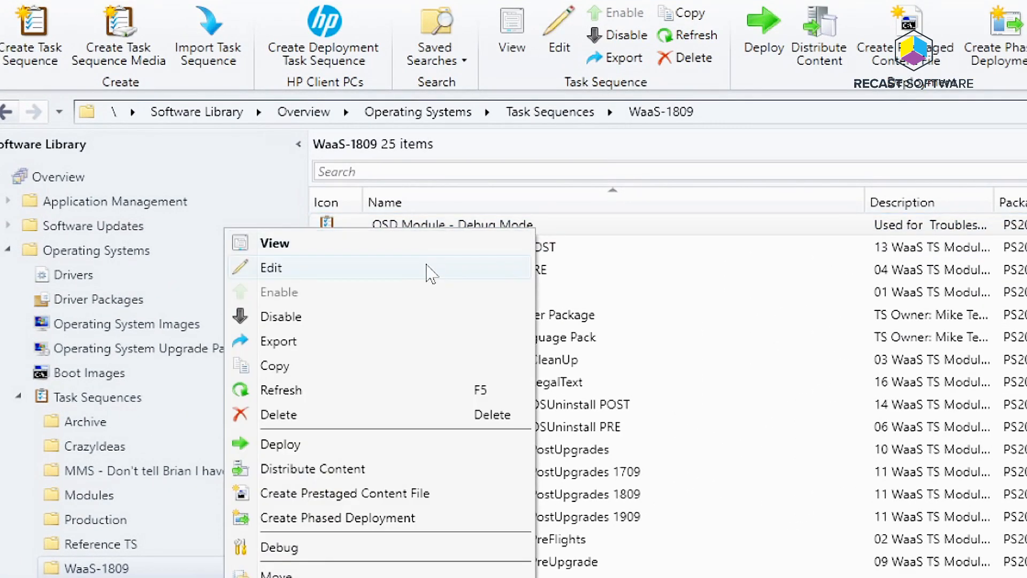
pyautogui.click(270, 267)
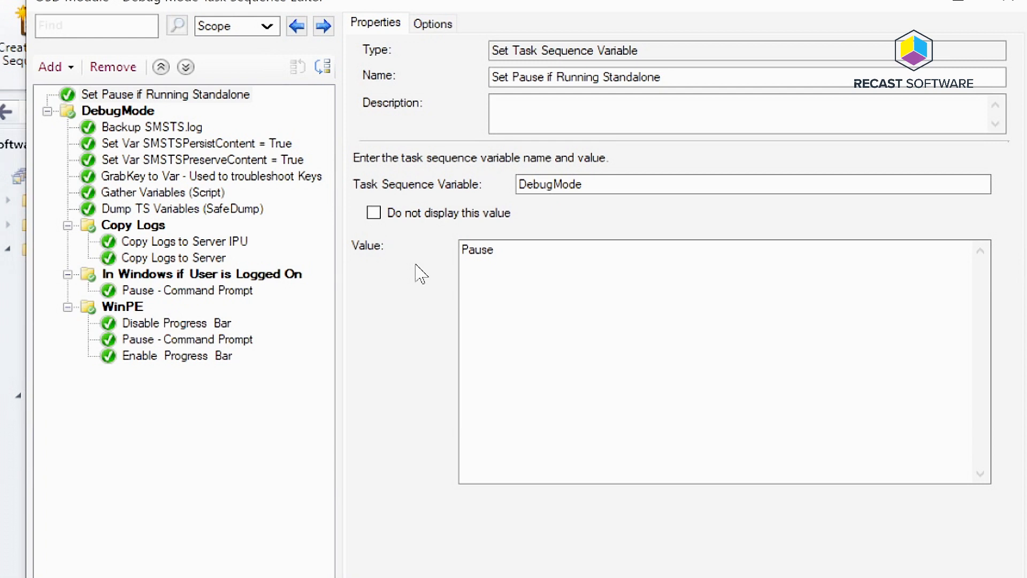
pyautogui.moveTo(177, 108)
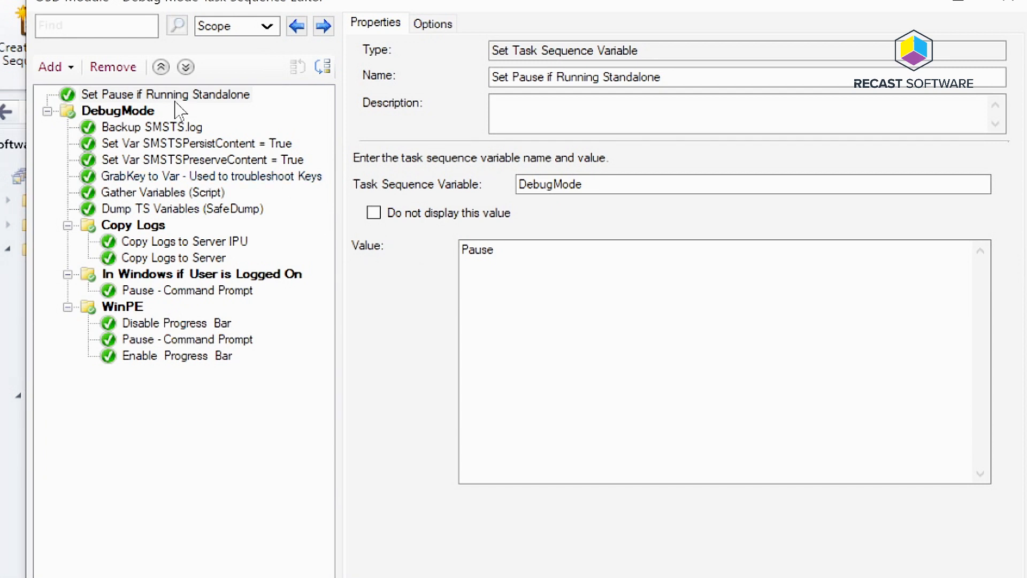
pyautogui.click(194, 144)
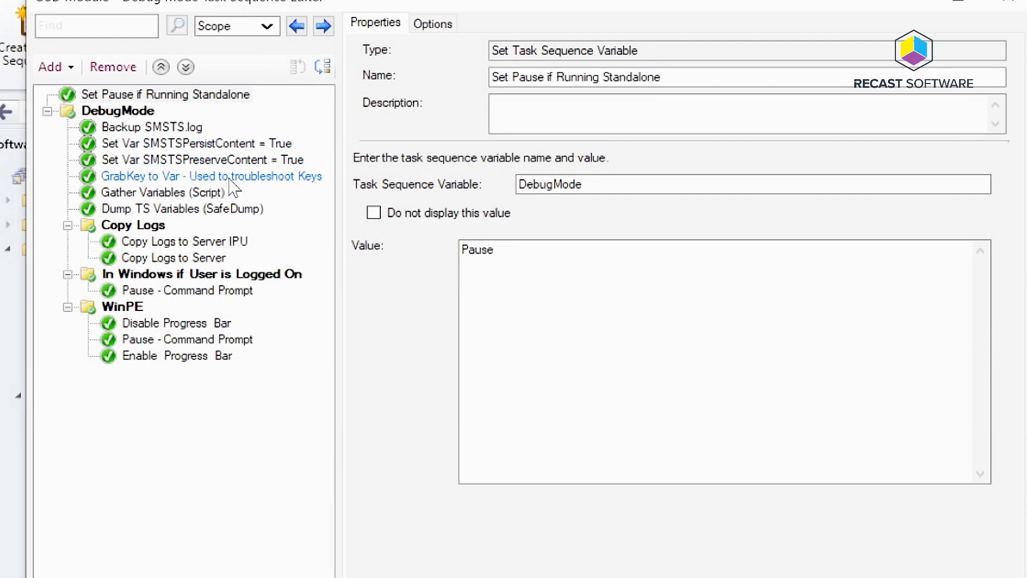
pyautogui.click(182, 208)
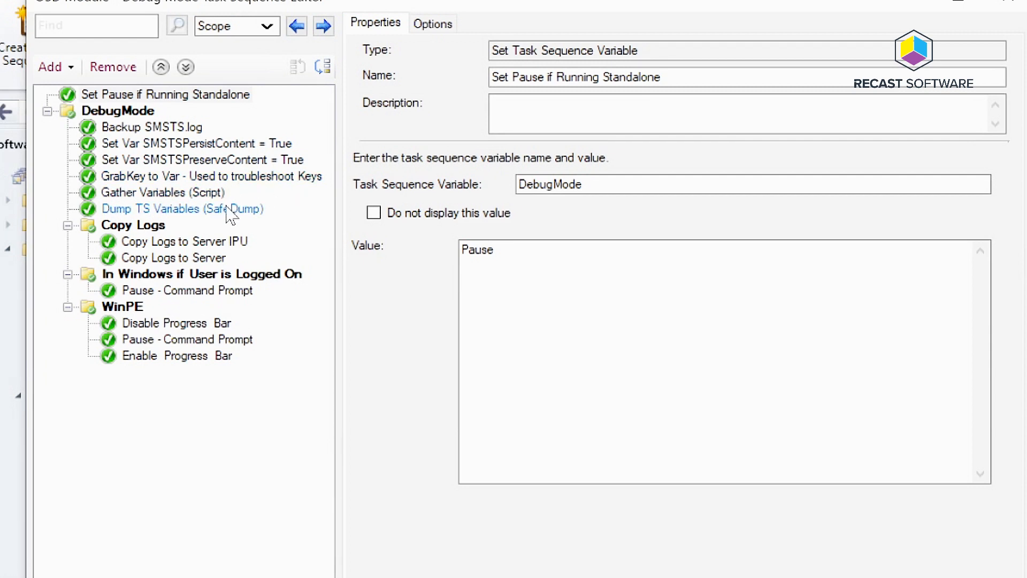
pyautogui.moveTo(167, 226)
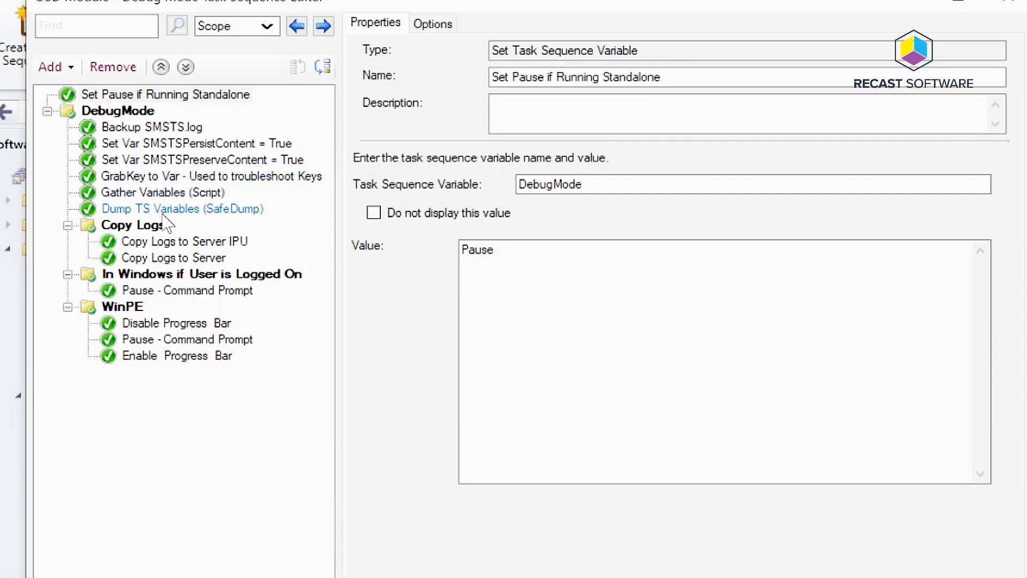
pyautogui.click(185, 241)
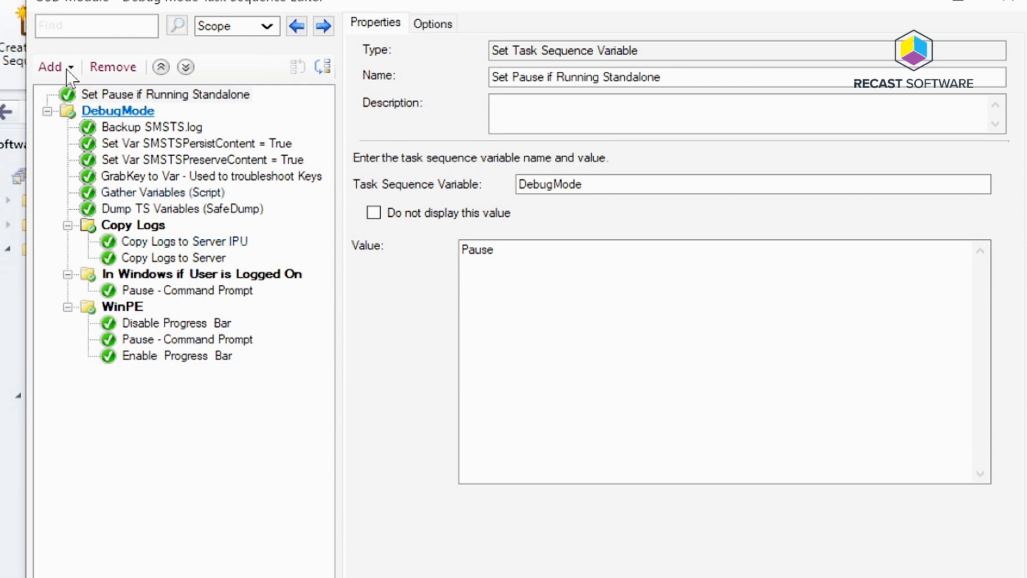
# Check the DebugMode group's Options condition that the DebugMode variable exists
pyautogui.click(118, 110)
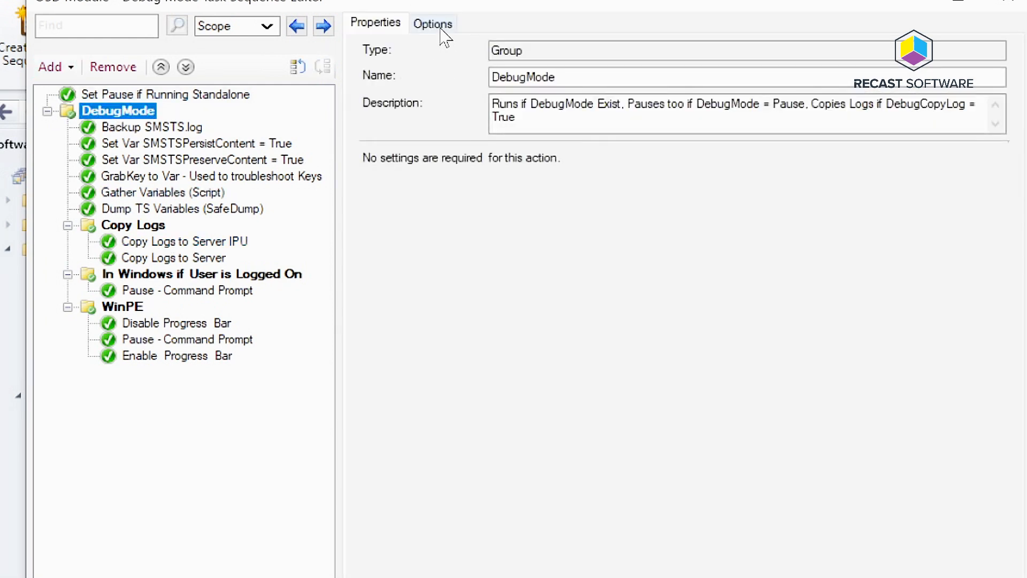
pyautogui.click(433, 22)
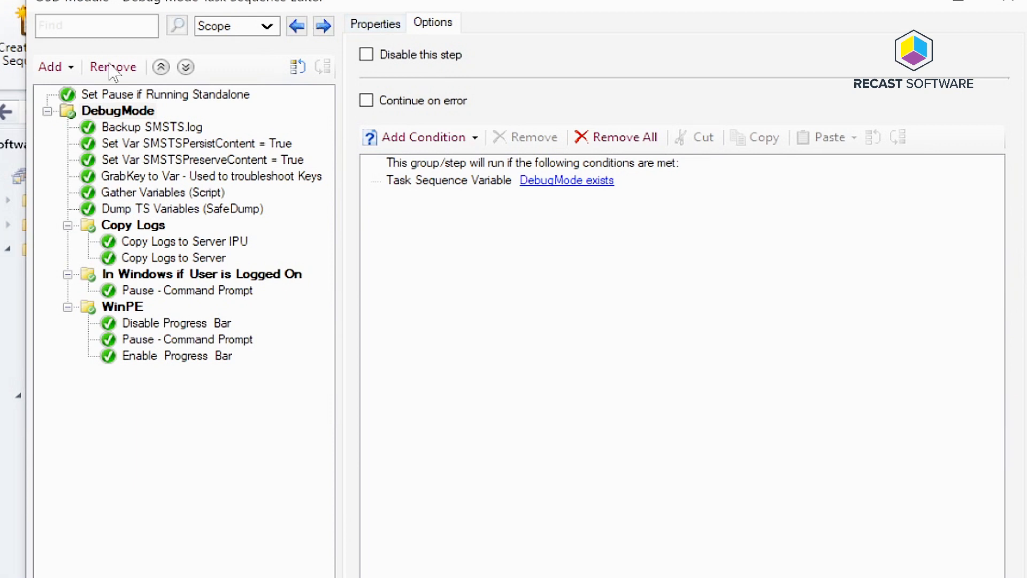
pyautogui.click(211, 176)
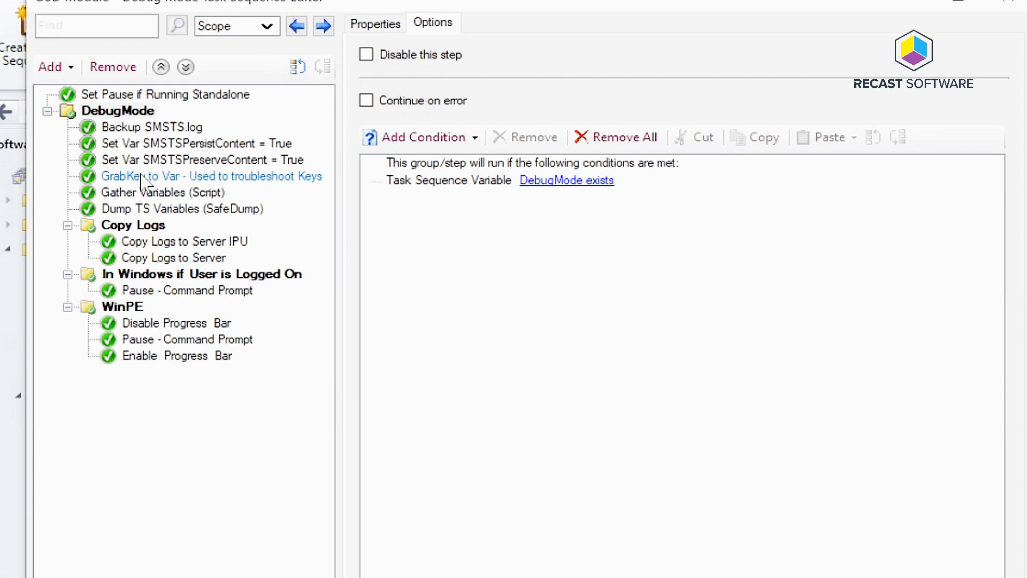
# Check the Copy Logs group's condition DebugCopyLogs equals True
pyautogui.click(133, 225)
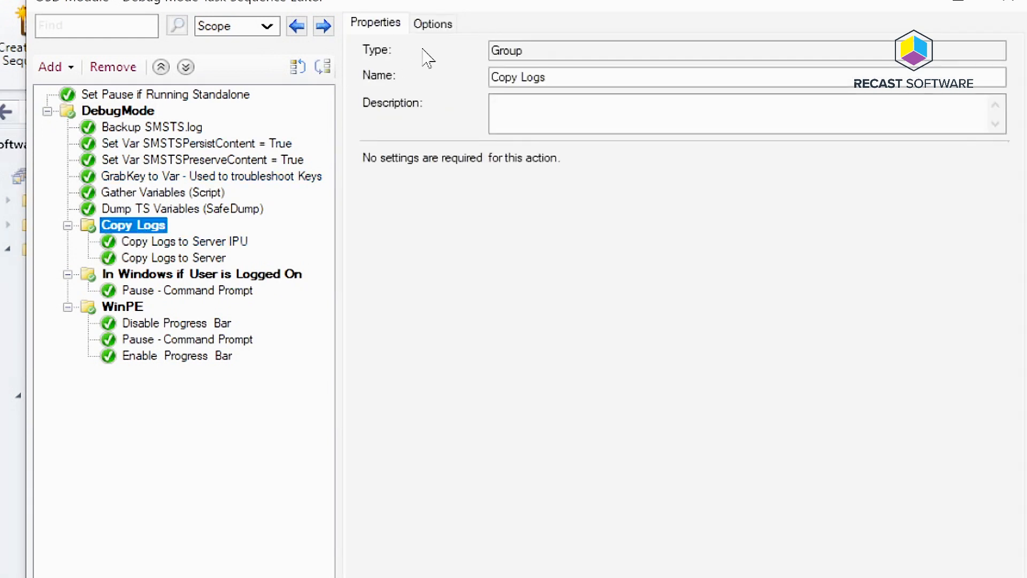
pyautogui.click(432, 22)
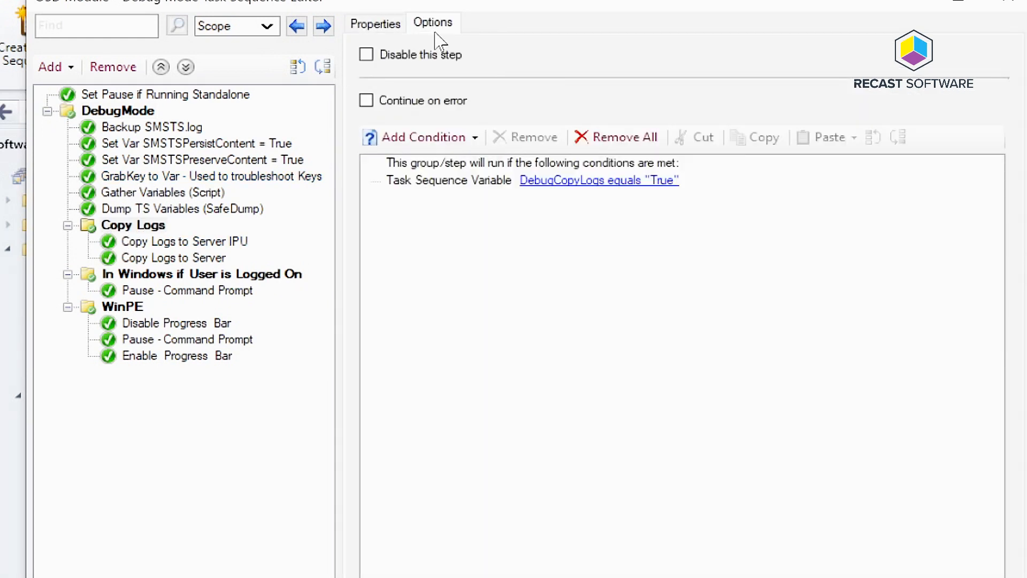
pyautogui.click(133, 225)
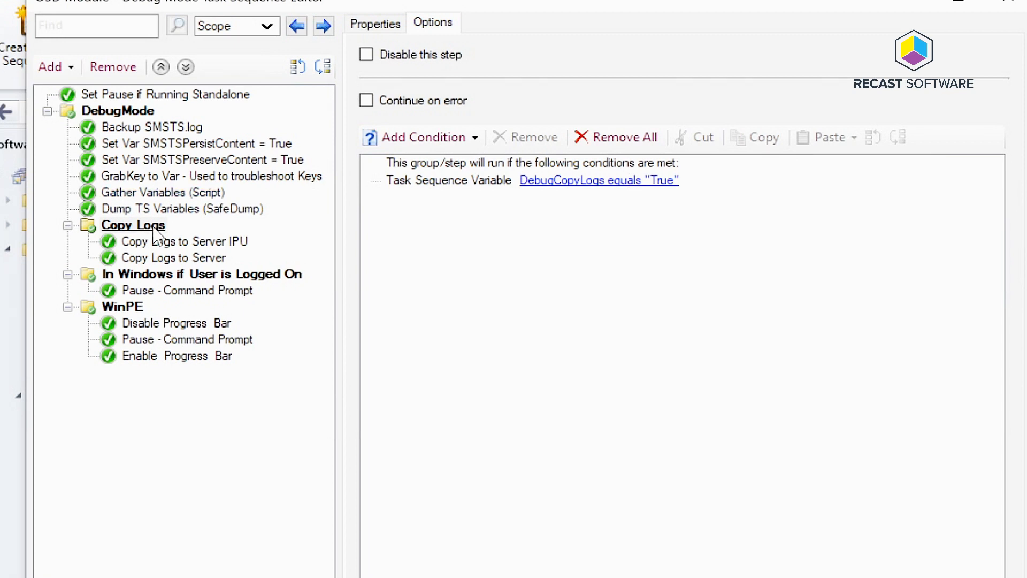
# Check the In Windows if User is Logged On group's logged-on pause condition
pyautogui.click(200, 274)
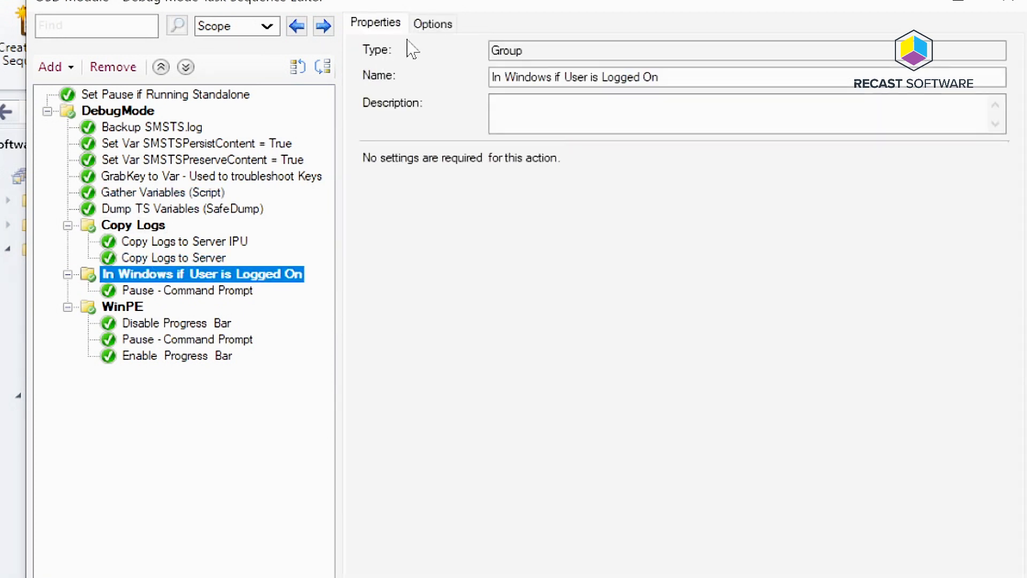
pyautogui.click(431, 23)
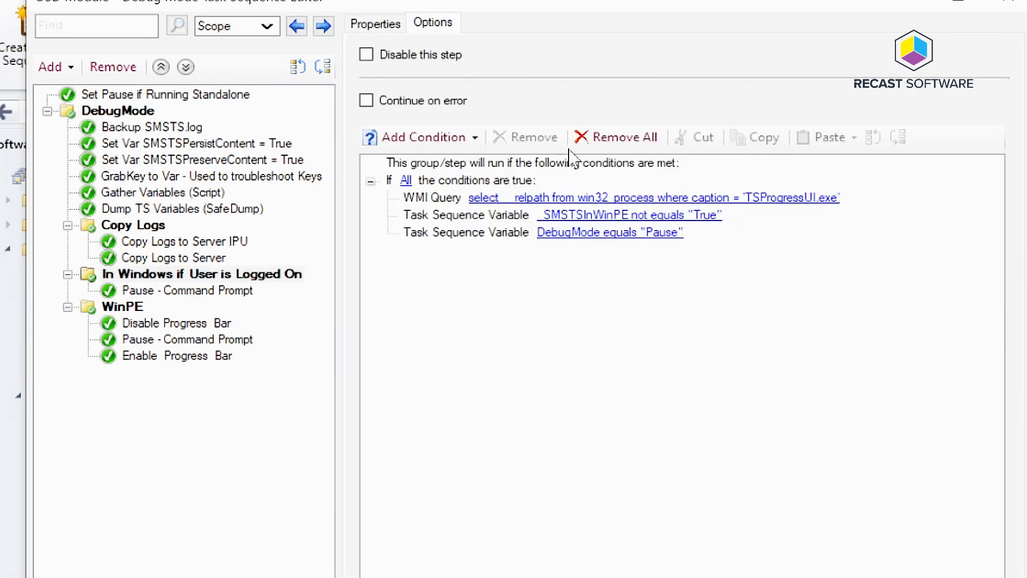
pyautogui.click(152, 127)
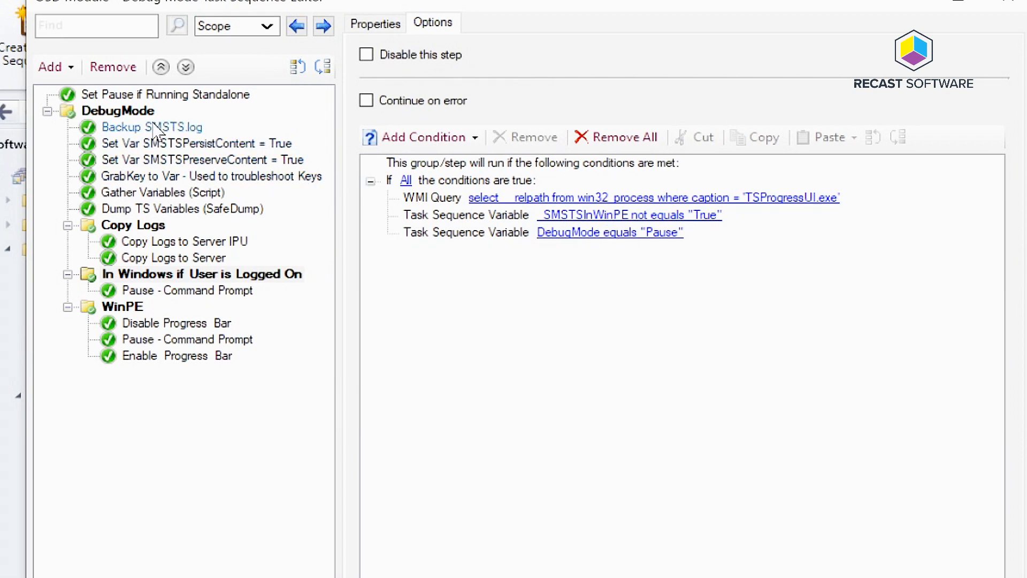